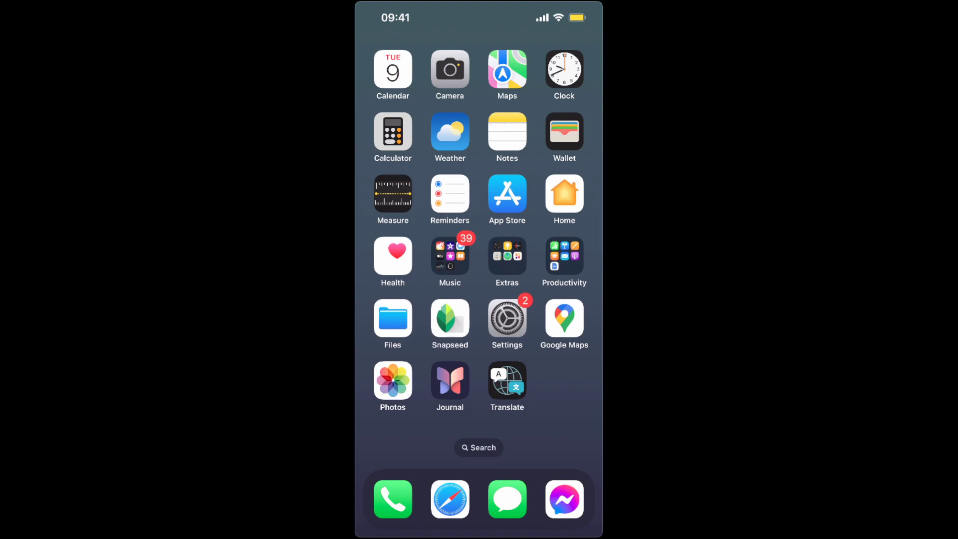
- Check that Wi‑Fi is on and connected to H138-380_6756_5G
click(507, 317)
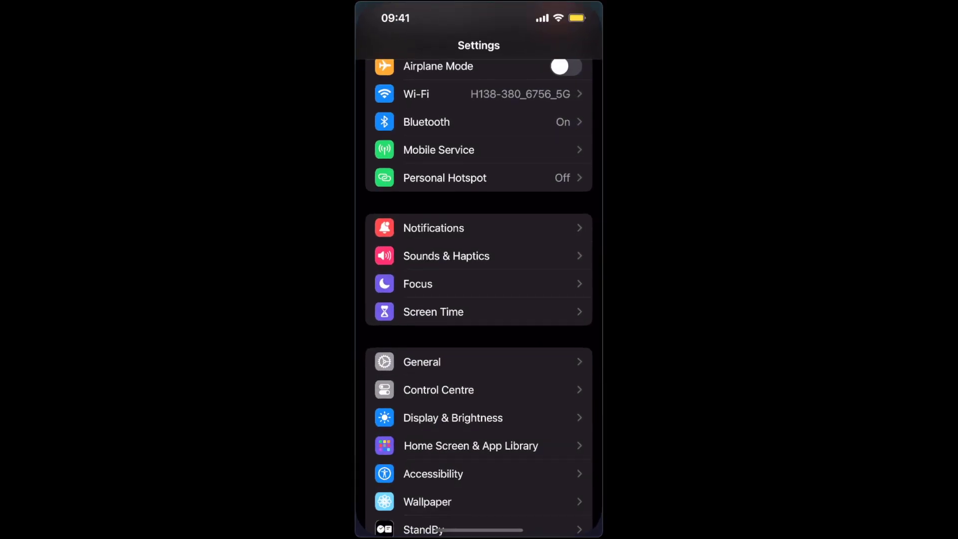
click(478, 94)
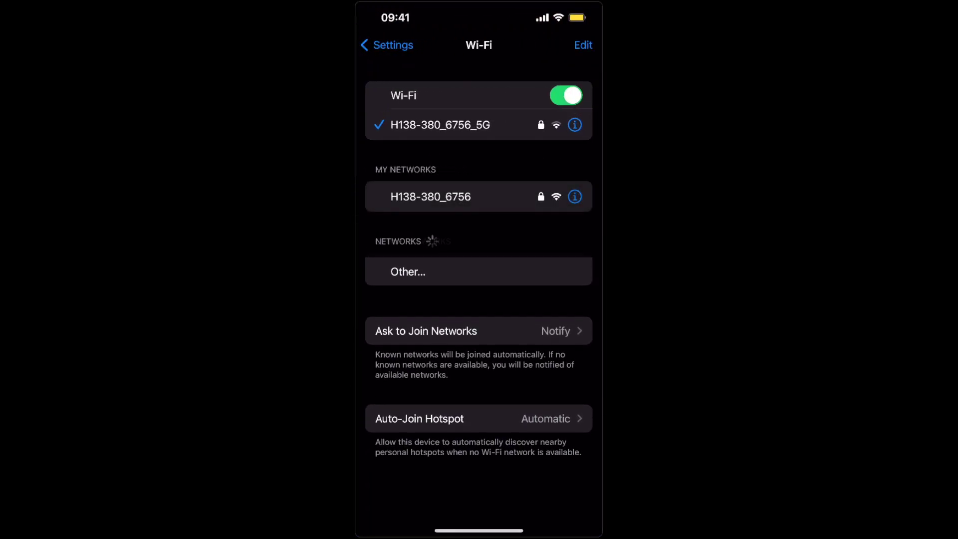
- Review Software Update showing iOS 17.3.1 available with Automatic Updates on
click(386, 44)
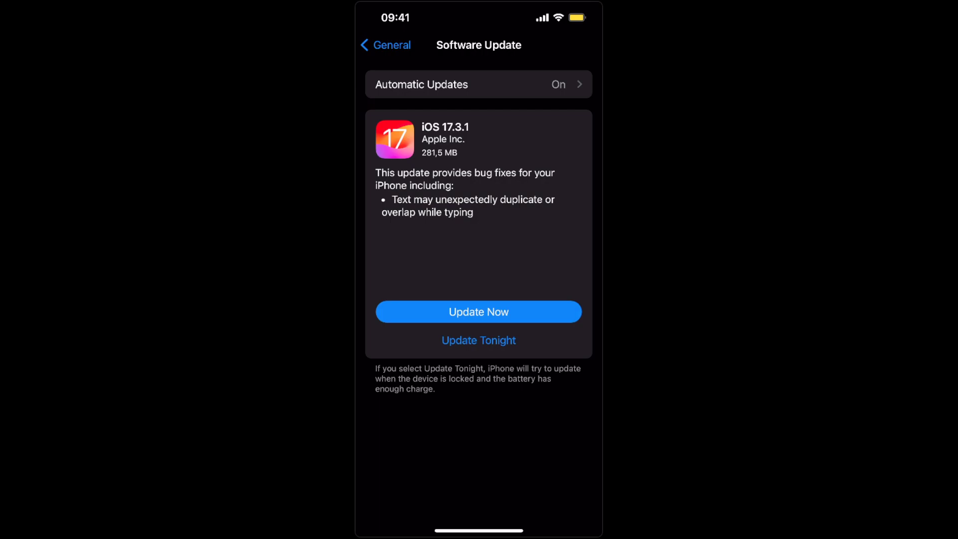
- View the iPhone Storage list of apps by size, including CapCut at 526 MB
click(385, 45)
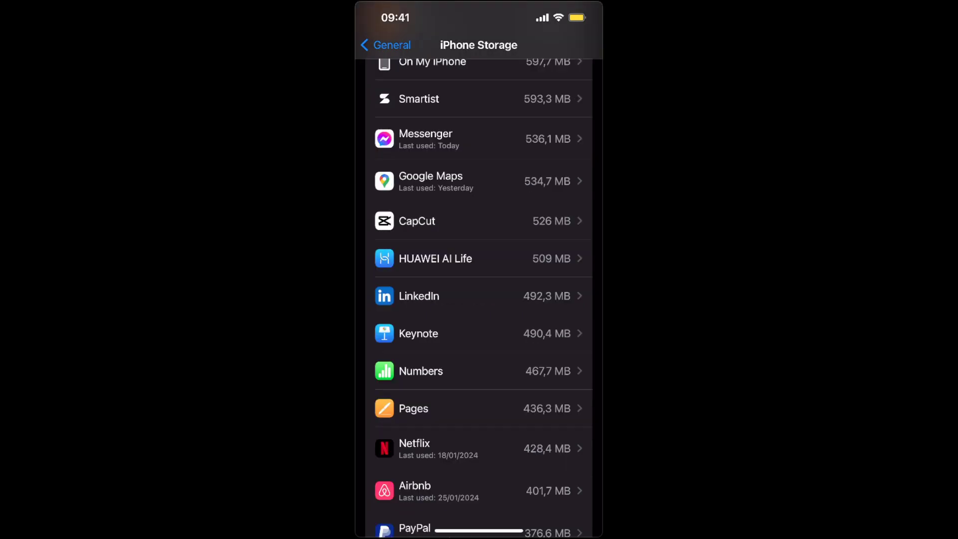
- Start offloading CapCut (378.2 MB app, 147.8 MB data) and dismiss the confirmation
click(477, 221)
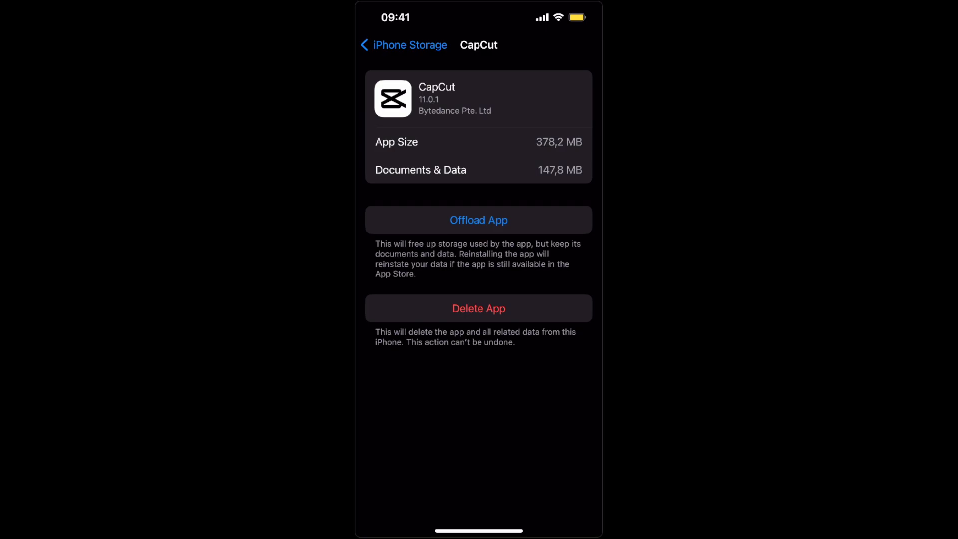
click(478, 219)
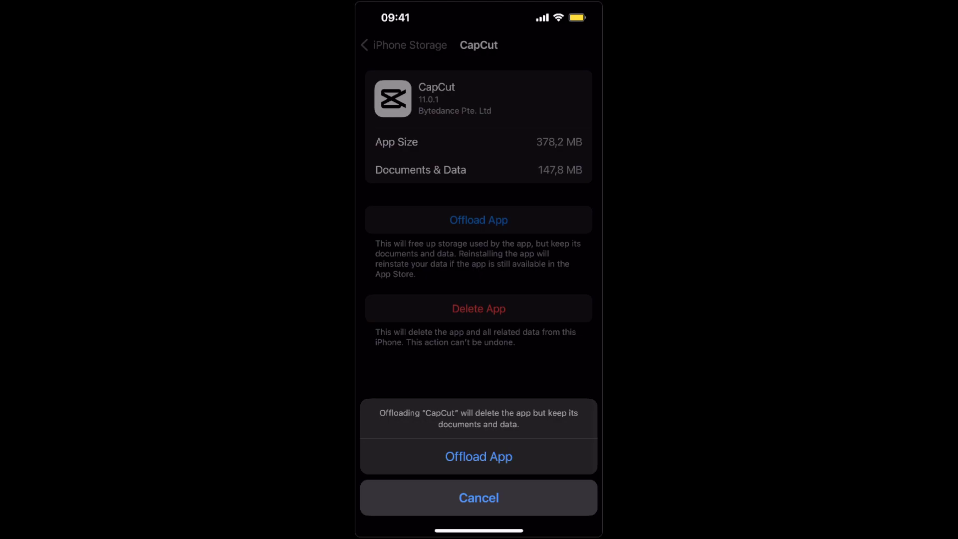
click(478, 497)
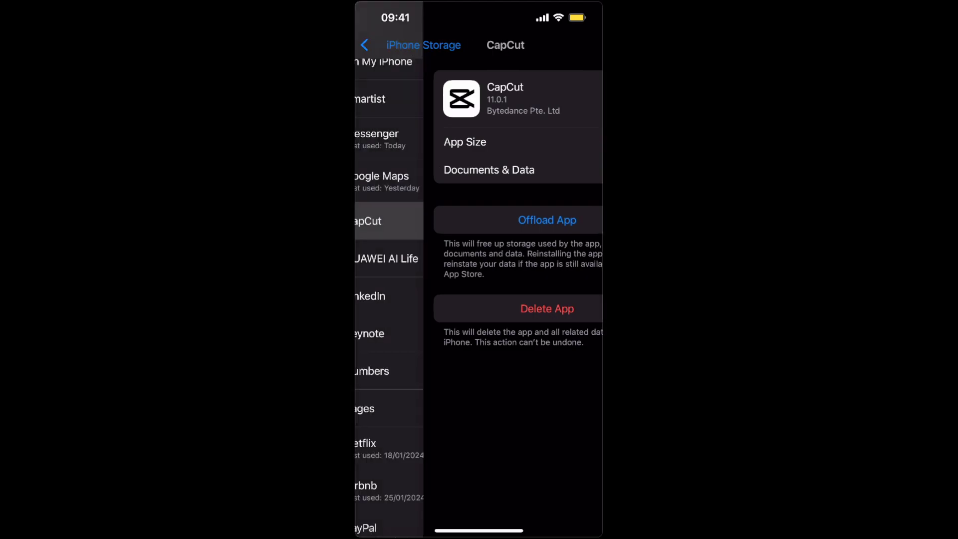
- Check the VPN shows Not Connected, then reach Transfer or Reset iPhone
click(386, 45)
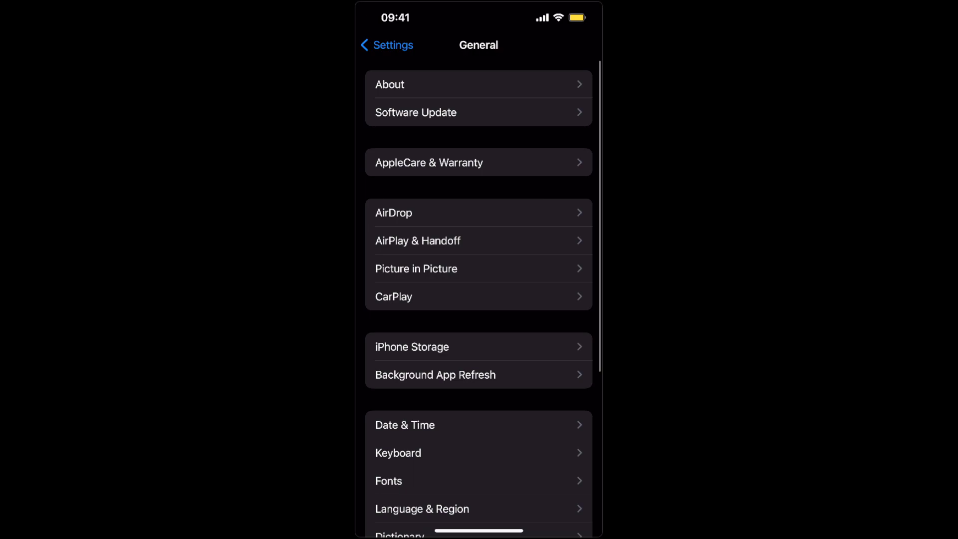
scroll(down, 3)
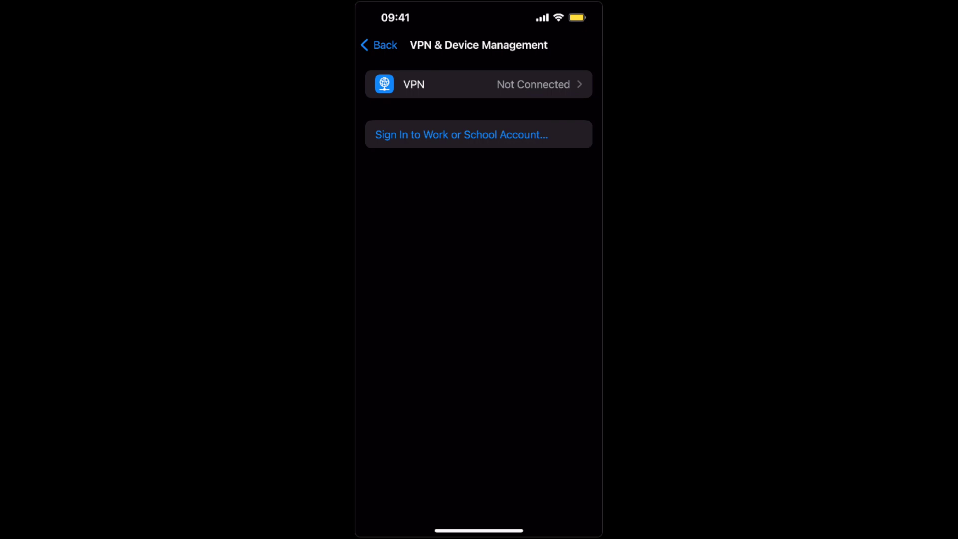
click(377, 45)
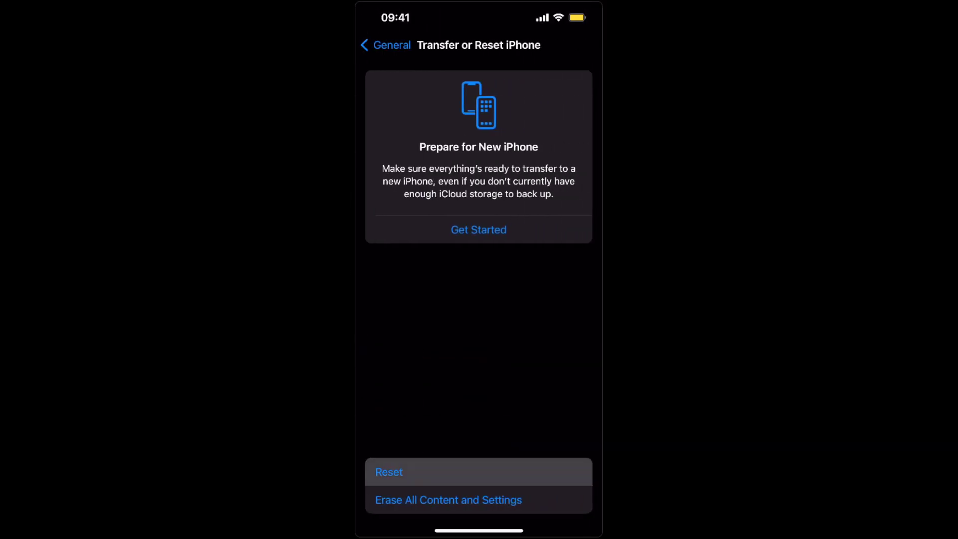
- Review the Reset choices, dismiss them and return to General
click(389, 471)
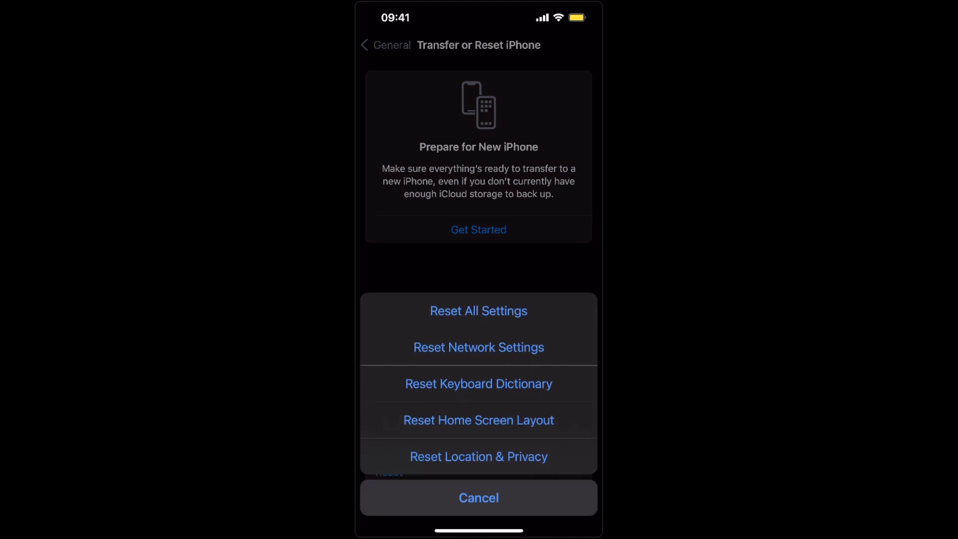
click(478, 496)
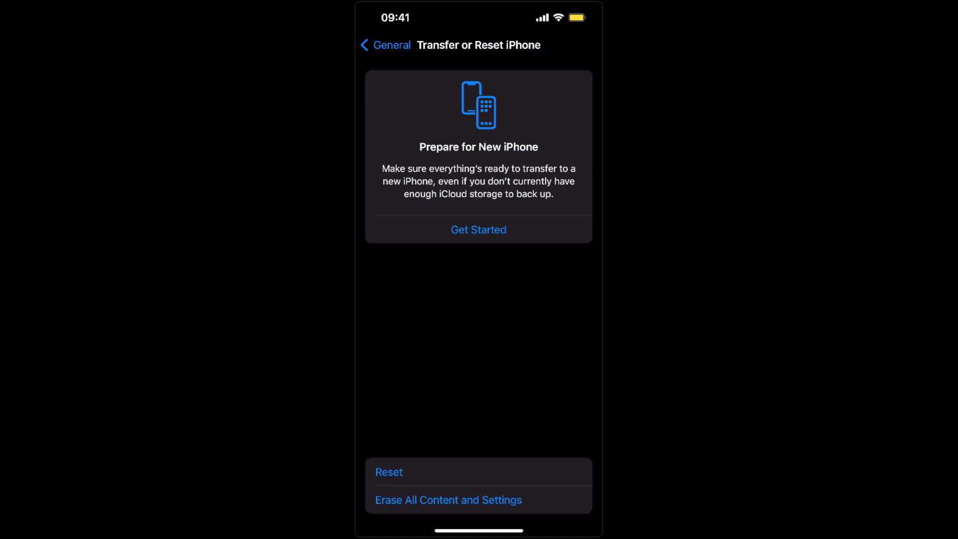
click(384, 45)
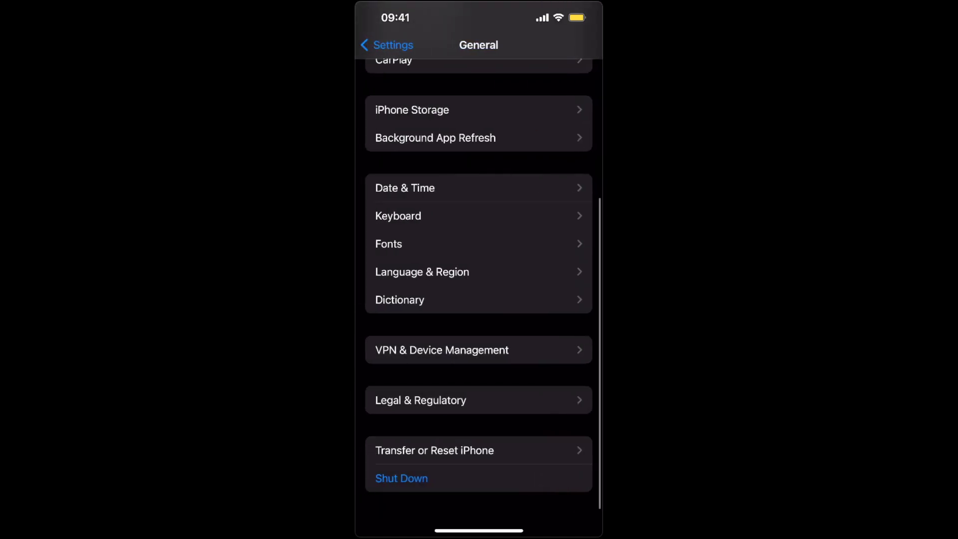
- Review Safari's website data (about 550 MB of 577,7 MB) in iPhone Storage without clearing it
click(386, 45)
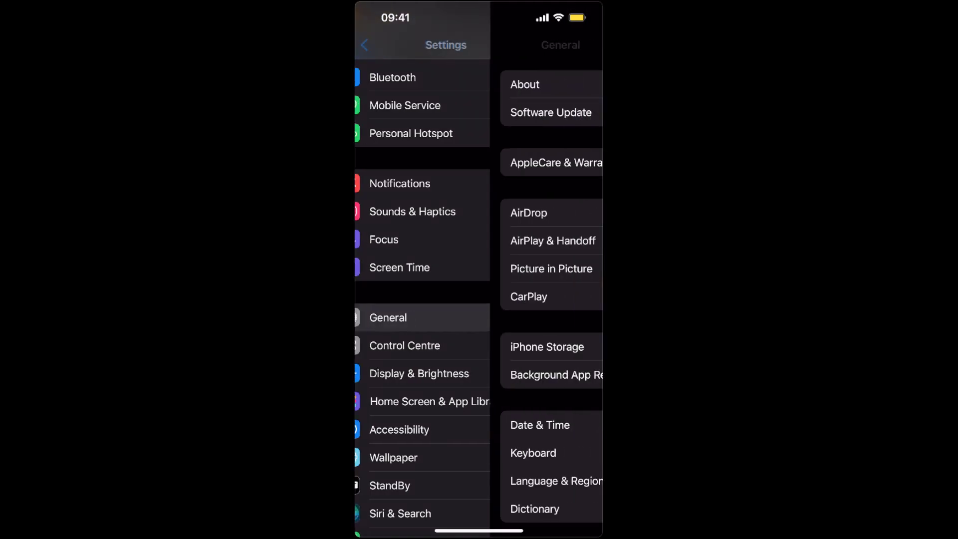
click(547, 347)
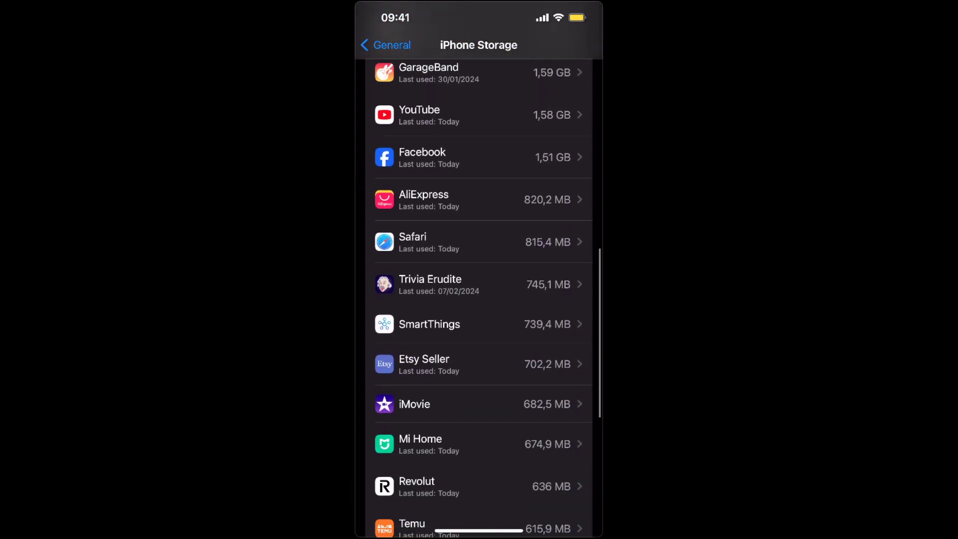
click(478, 241)
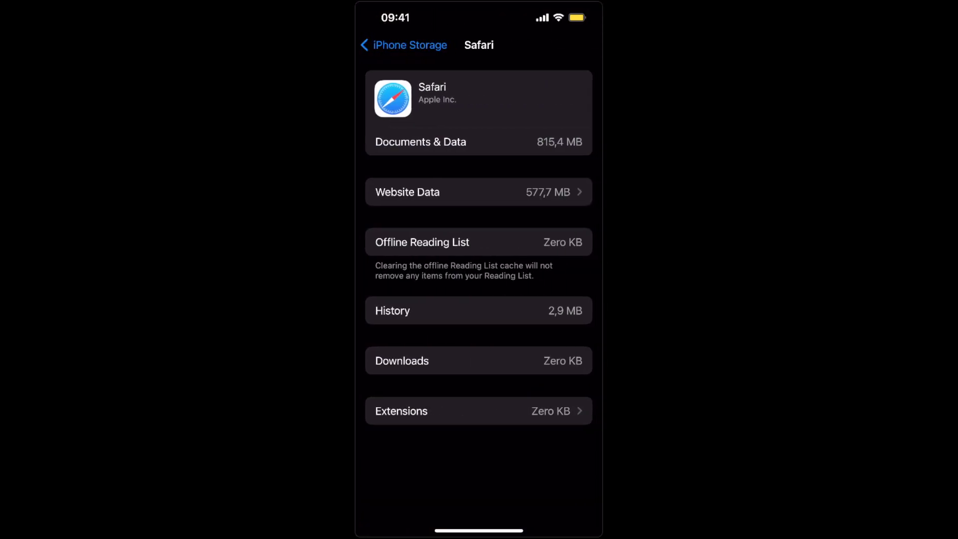
click(478, 191)
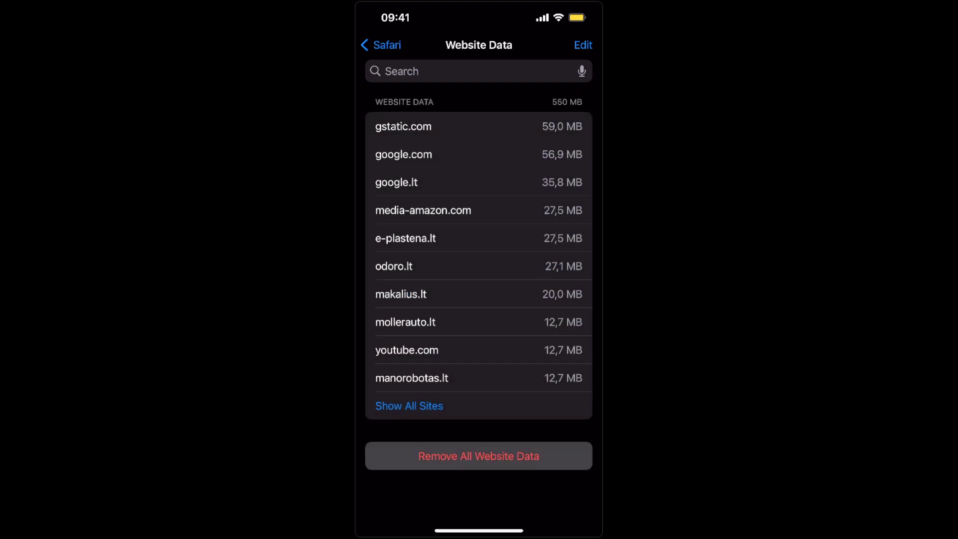
click(380, 45)
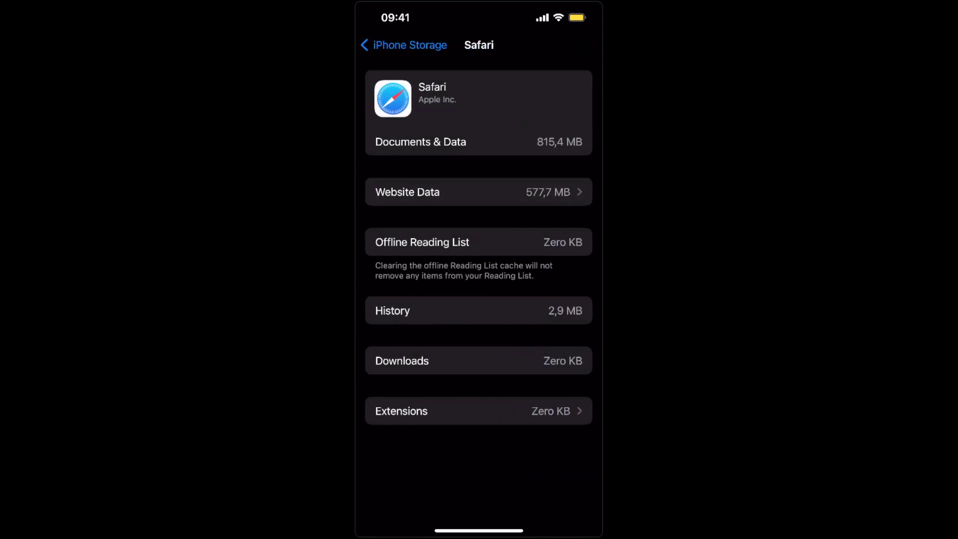